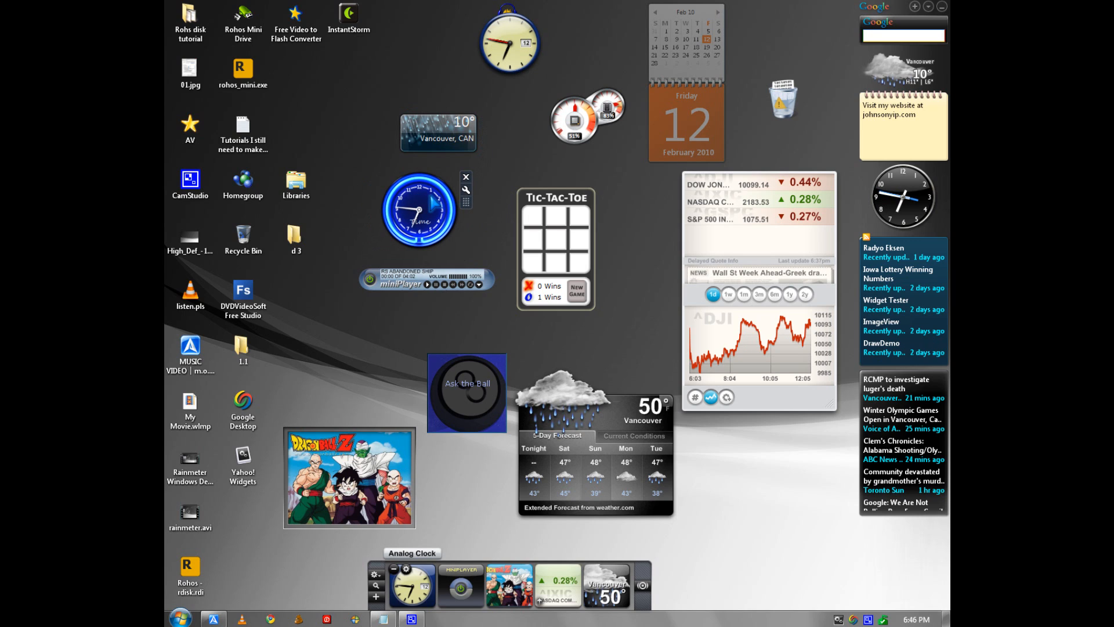
- Place X marks on the Tic-Tac-Toe board, starting with the top-left square
{"action": "left_click", "coordinate": [533, 216]}
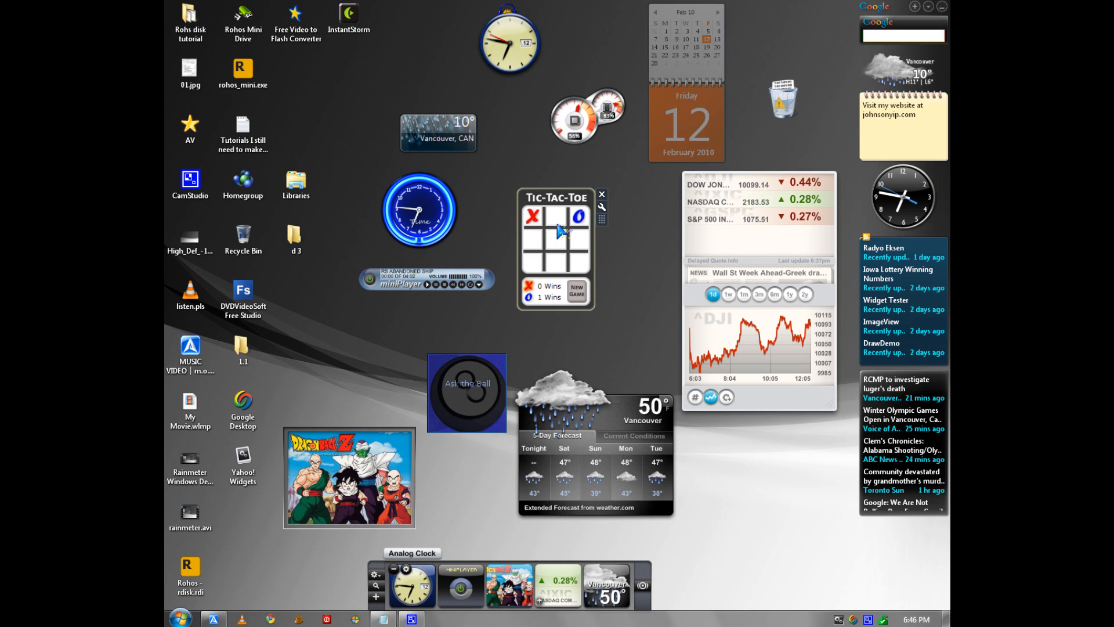
{"action": "left_click", "coordinate": [532, 216]}
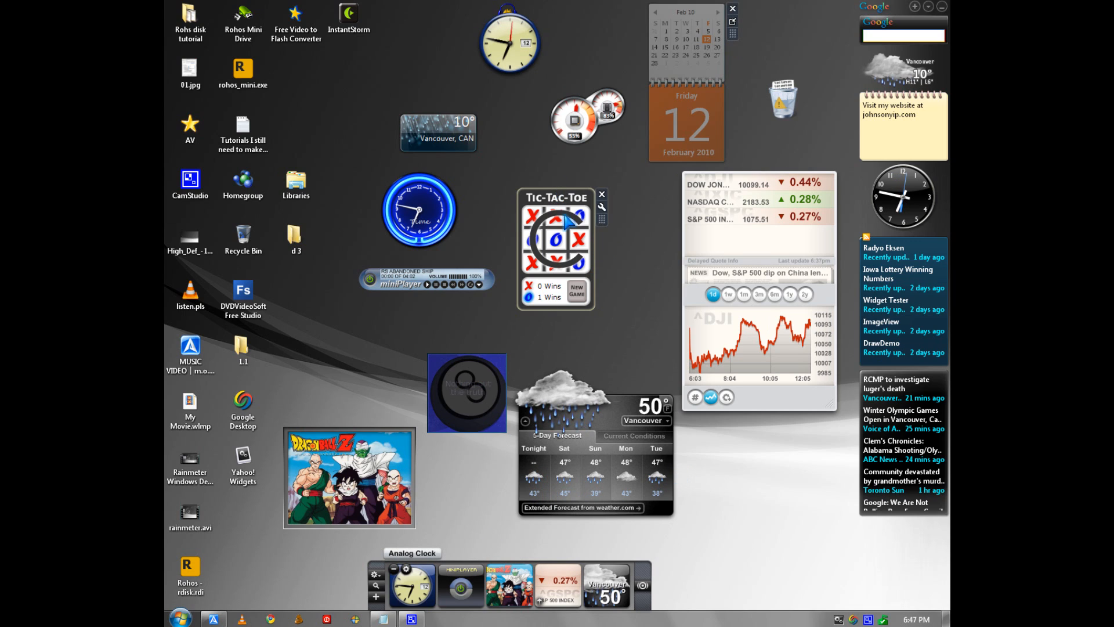
- Switch the blue neon clock to the grey square analog face via its Options
{"action": "right_click", "coordinate": [419, 208]}
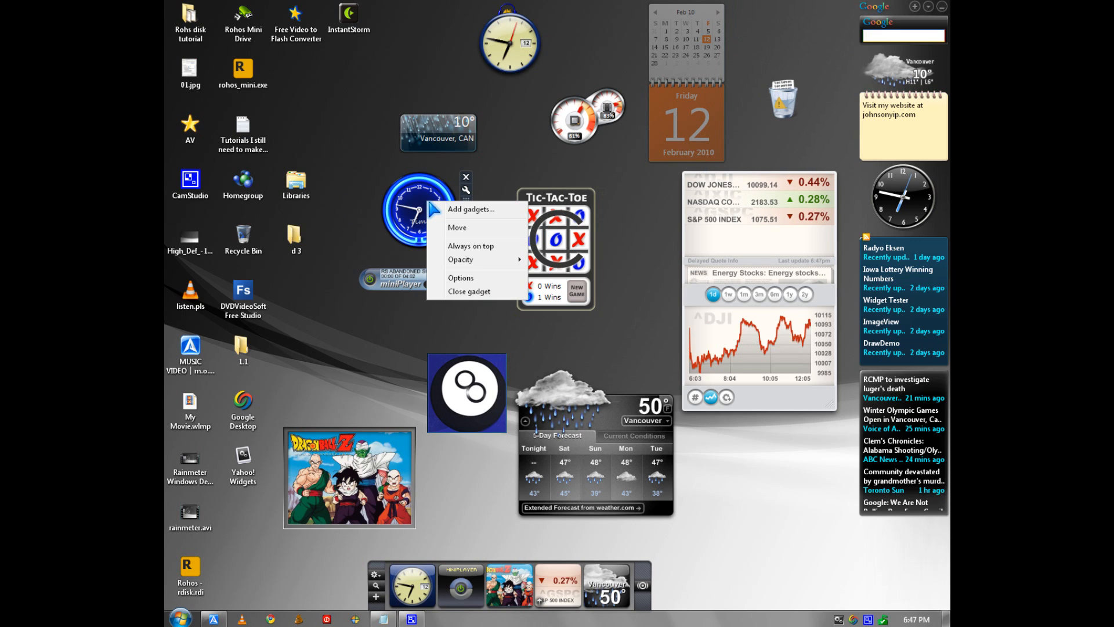
{"action": "mouse_move", "coordinate": [477, 277]}
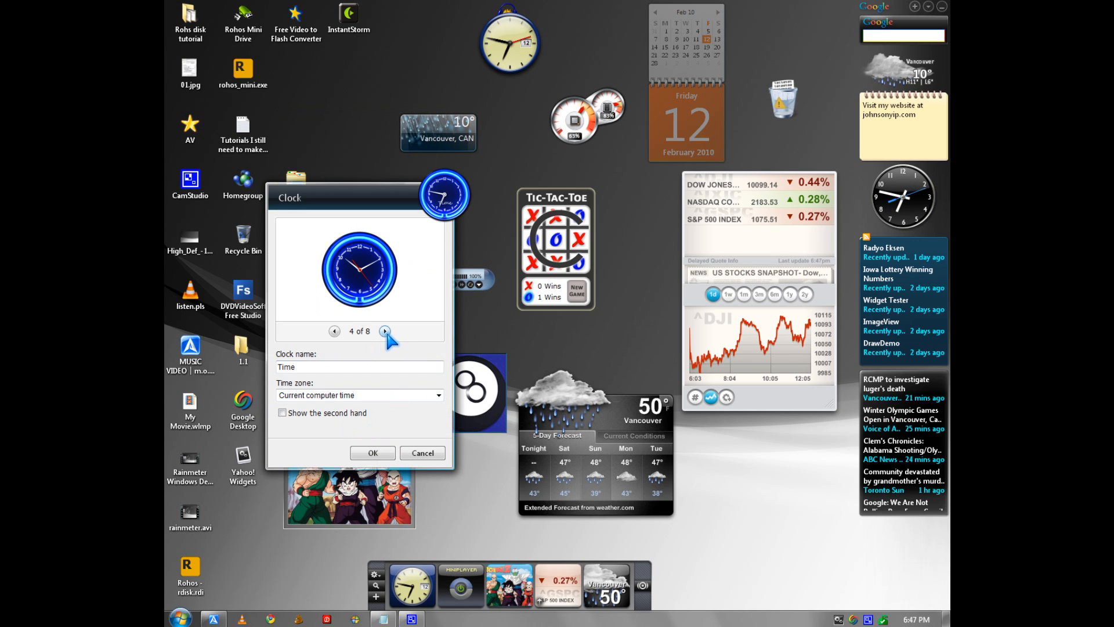
{"action": "left_click", "coordinate": [384, 331]}
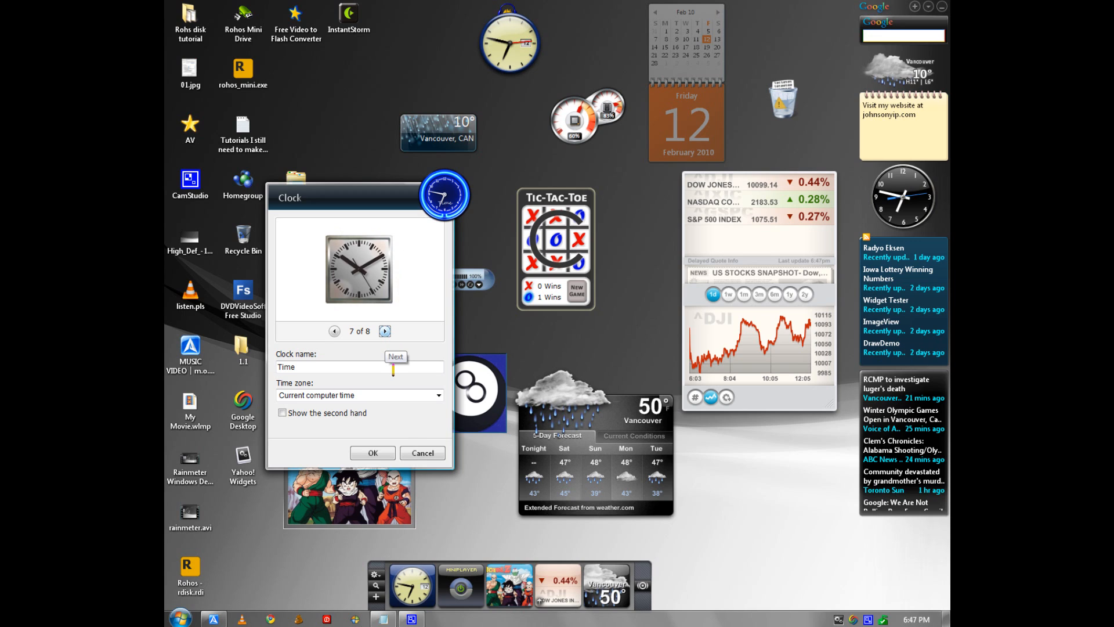
{"action": "left_click", "coordinate": [373, 453]}
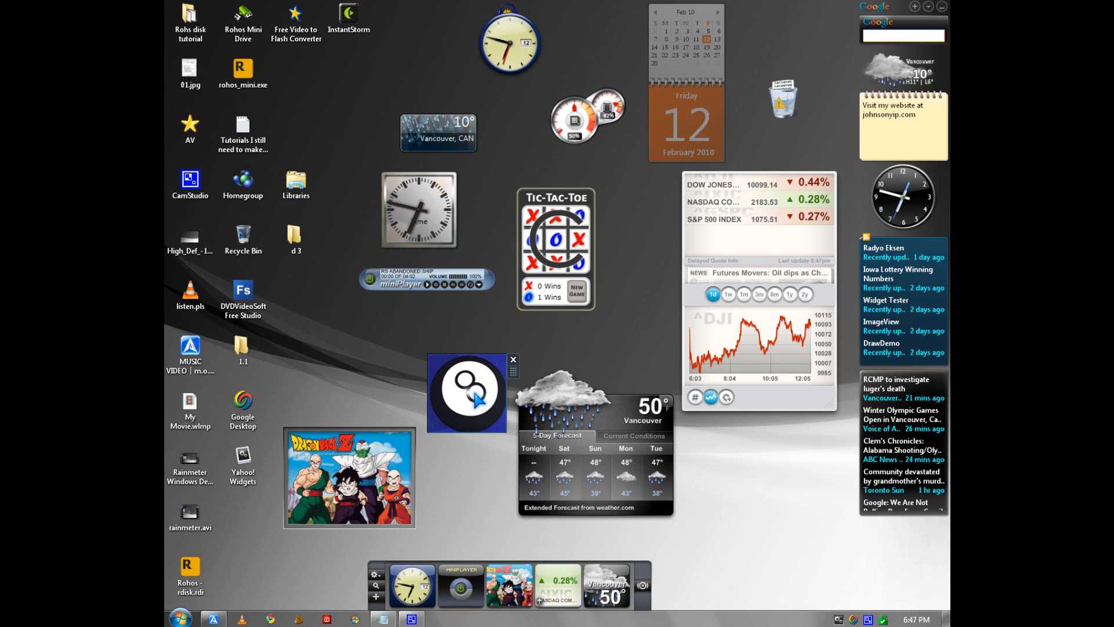
- Shake the Magic 8-Ball, then pick the widgets.yahoo.com address from Notepad
{"action": "left_click", "coordinate": [466, 392]}
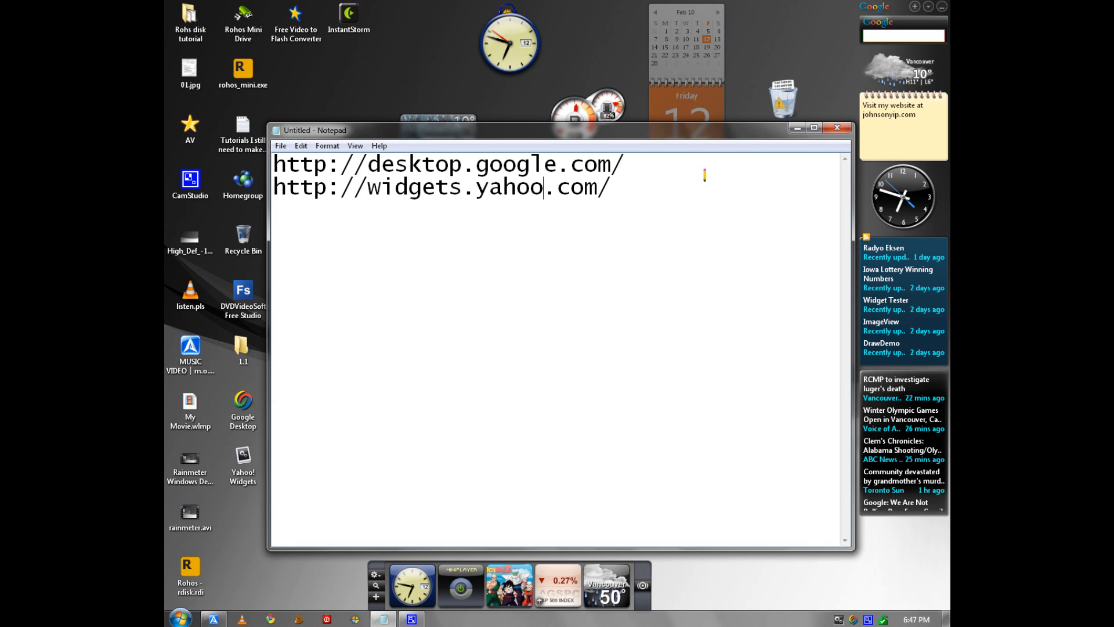
{"action": "left_click", "coordinate": [812, 128]}
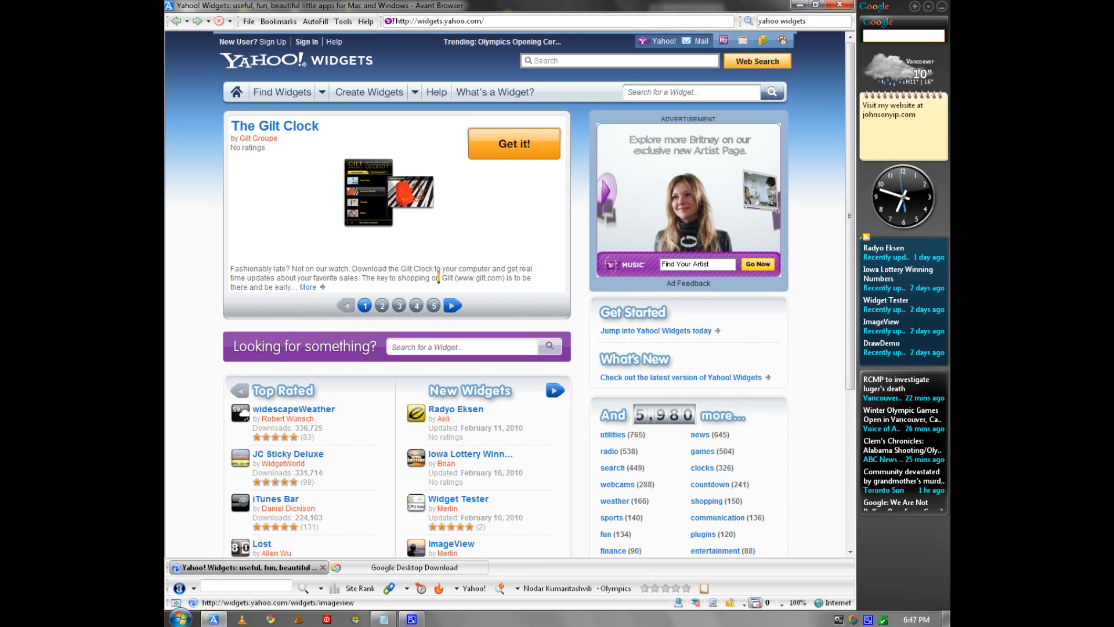
- Visit the Google Desktop download page, then launch 'Jump into Yahoo! Widgets today'
{"action": "left_click", "coordinate": [409, 568]}
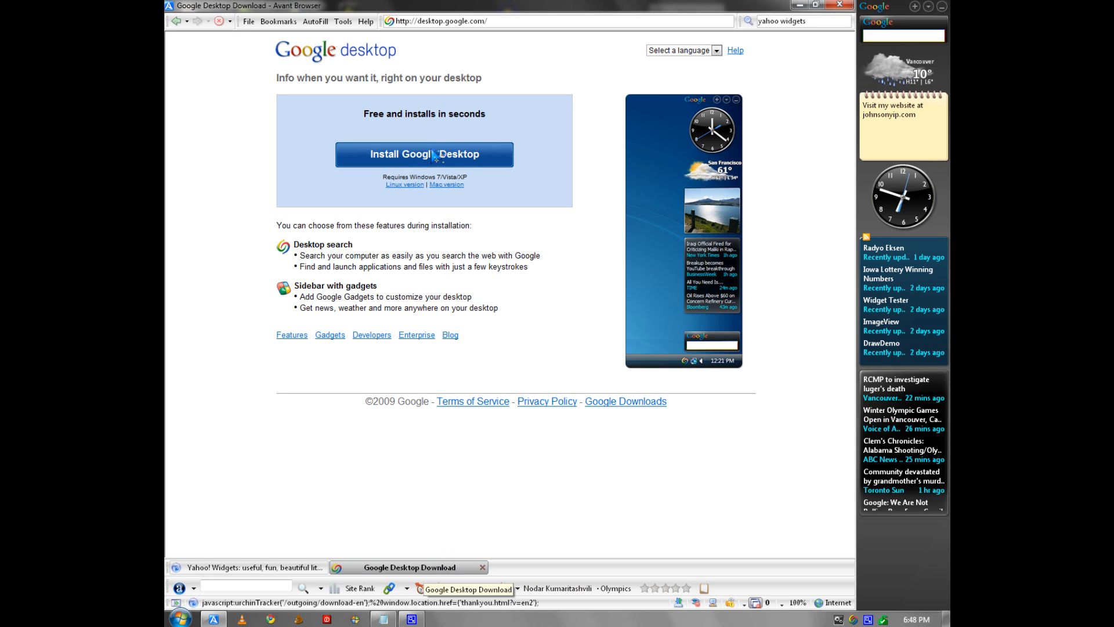
{"action": "left_click", "coordinate": [249, 568]}
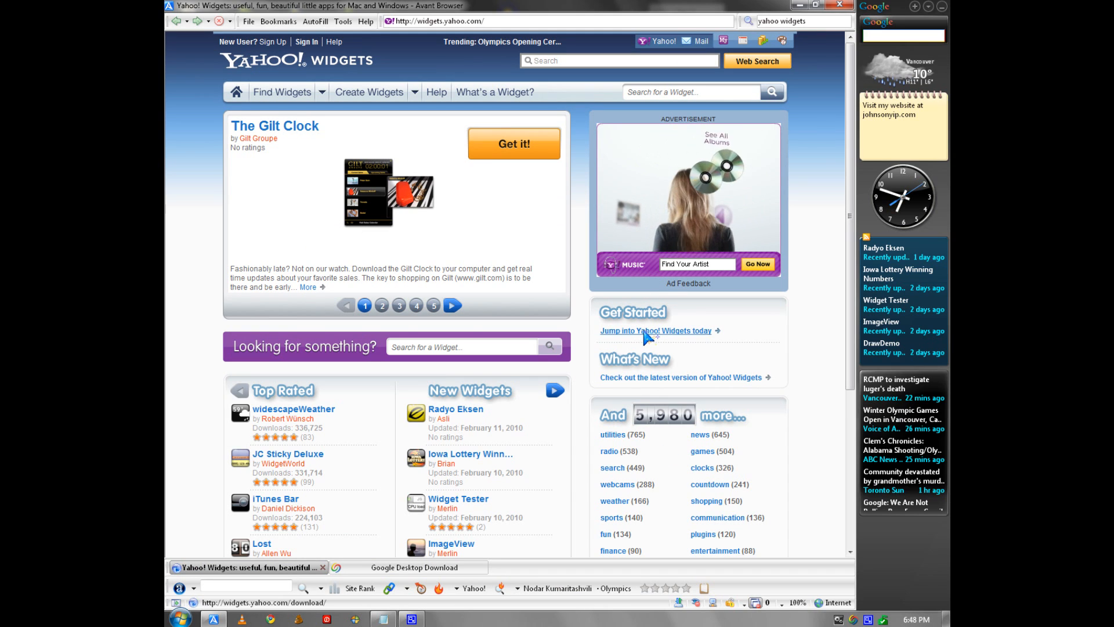
{"action": "left_click", "coordinate": [654, 330]}
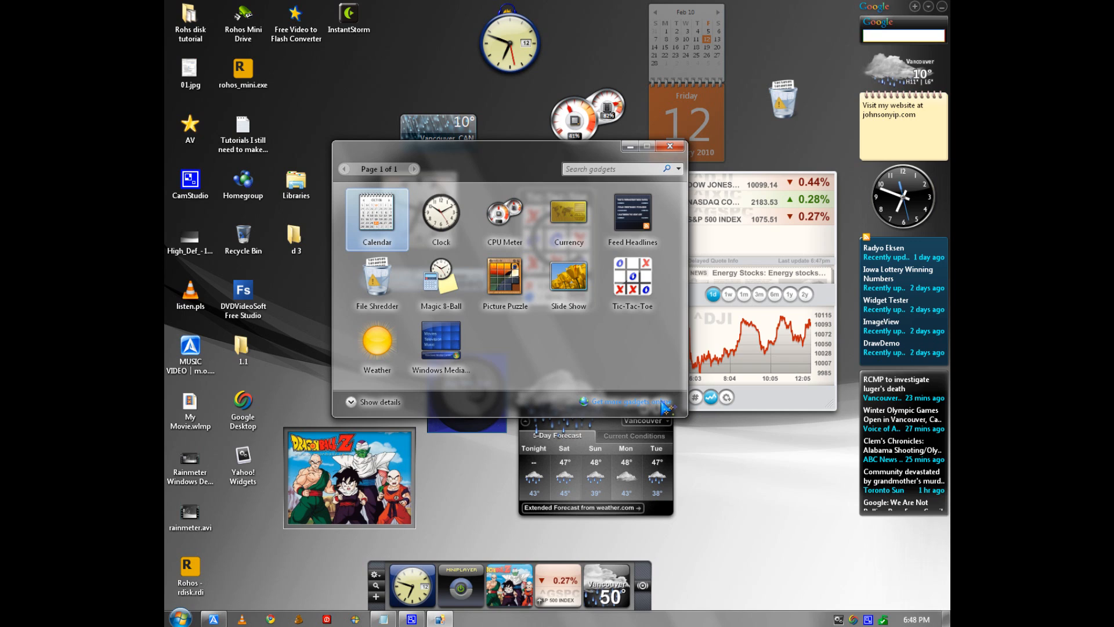
{"action": "mouse_move", "coordinate": [653, 415]}
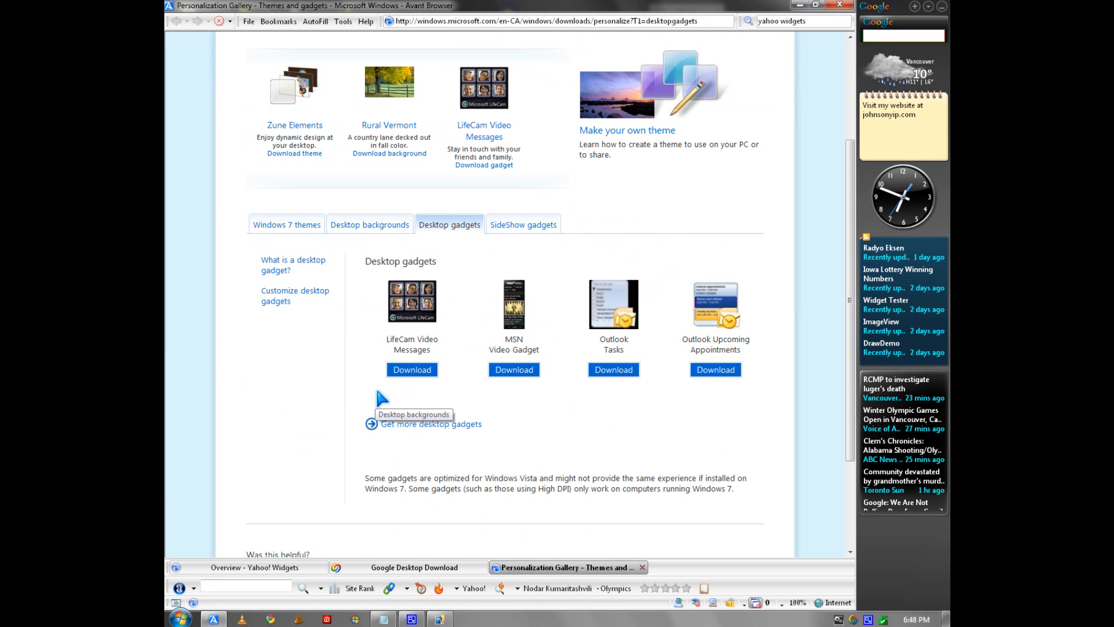
{"action": "mouse_move", "coordinate": [445, 403]}
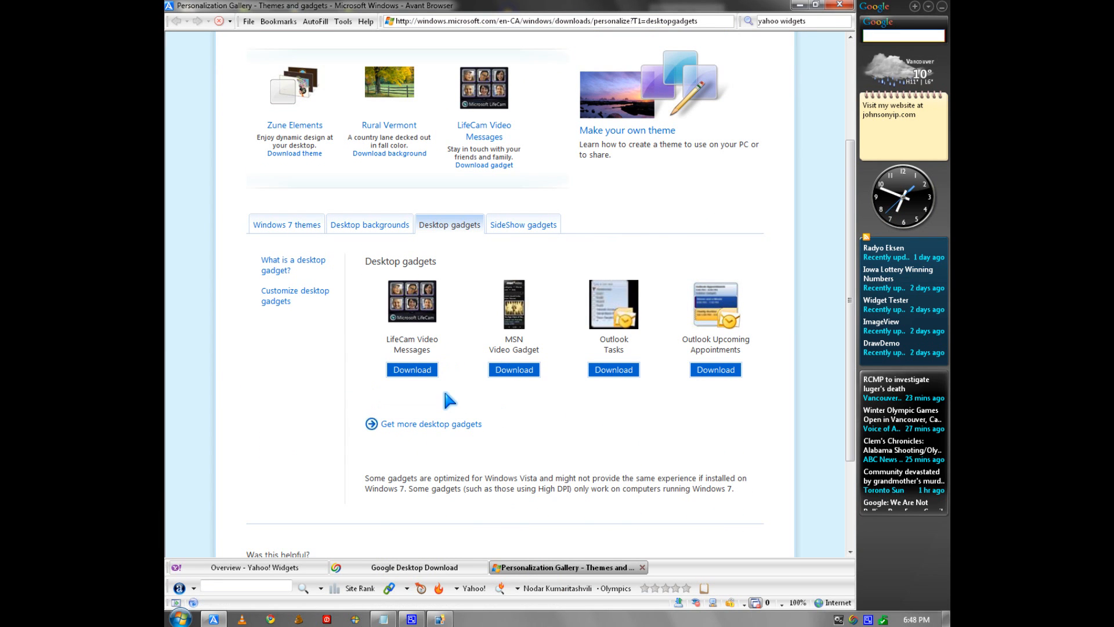
{"action": "mouse_move", "coordinate": [431, 424]}
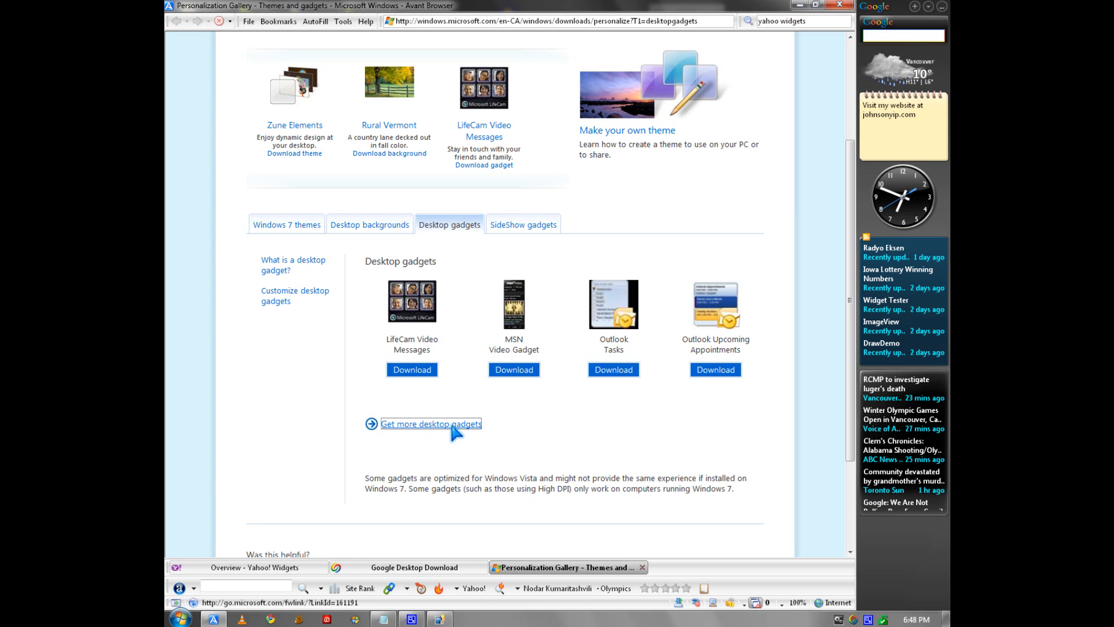
- Follow 'Get more desktop gadgets' to Windows Live Gallery's full gadget list
{"action": "left_click", "coordinate": [432, 424]}
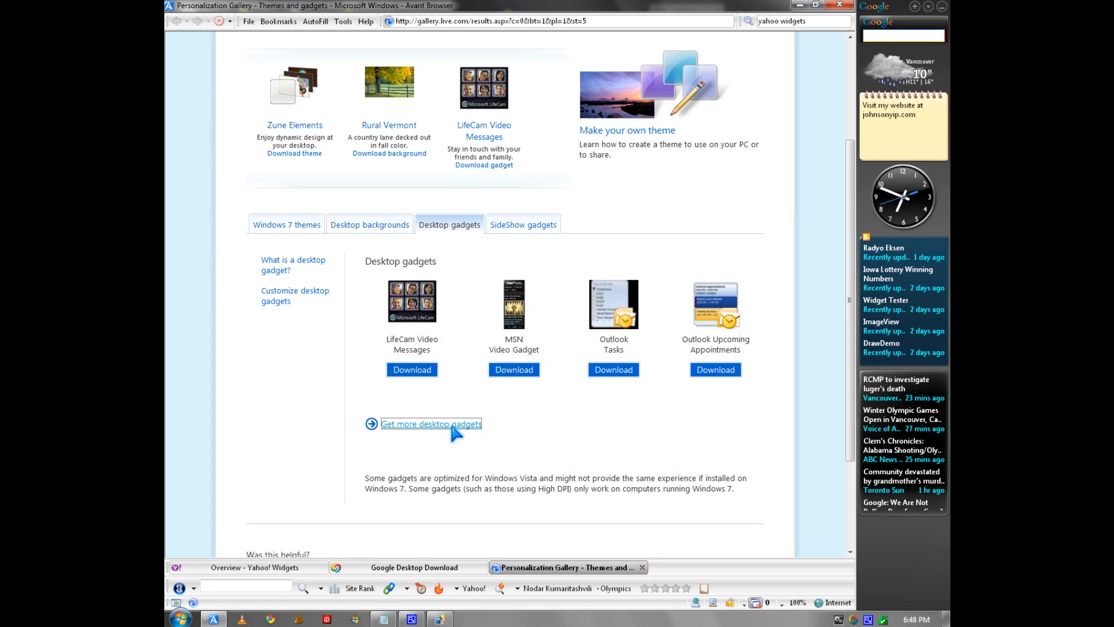
{"action": "left_click", "coordinate": [432, 424]}
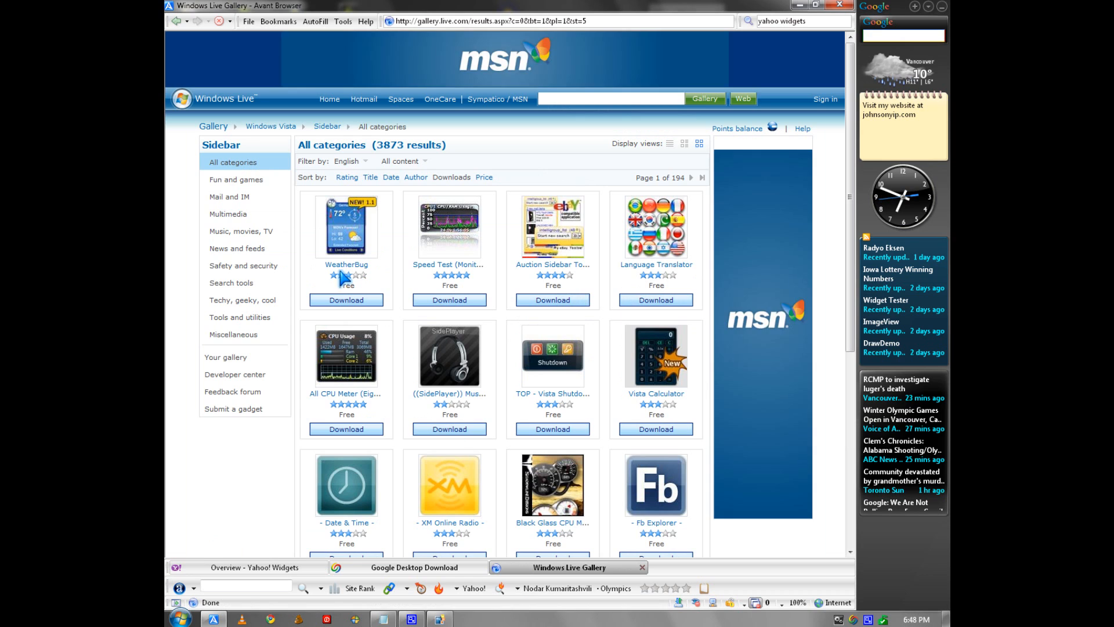
{"action": "scroll", "scroll_direction": "down", "scroll_amount": 3}
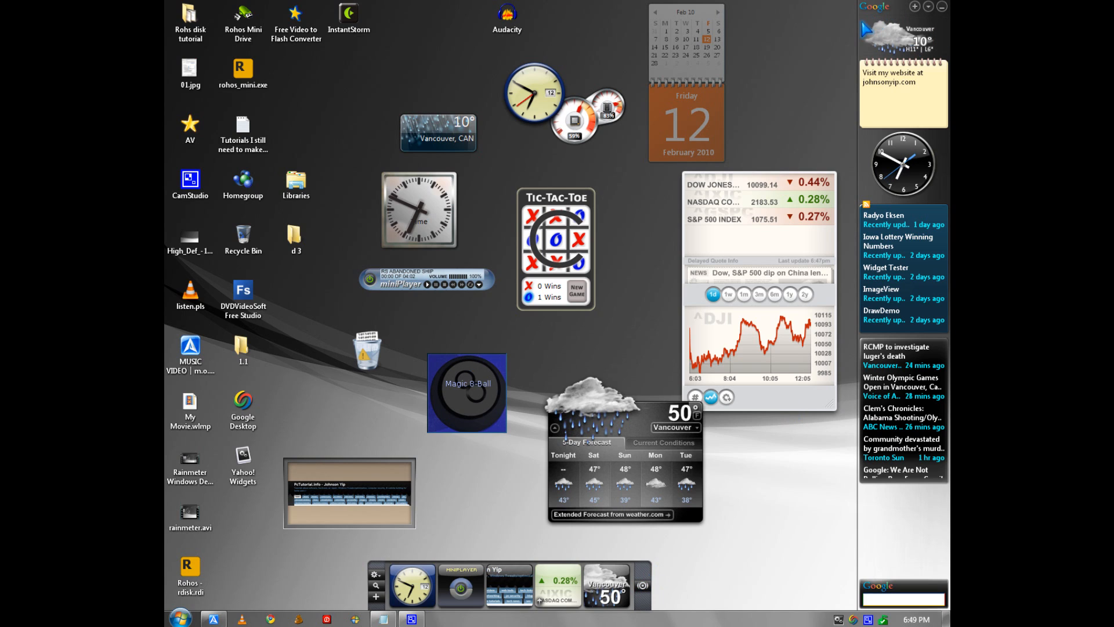
- Switch the Google Desktop sidebar to Deskbar layout, then restore the docked sidebar
{"action": "left_click", "coordinate": [929, 7]}
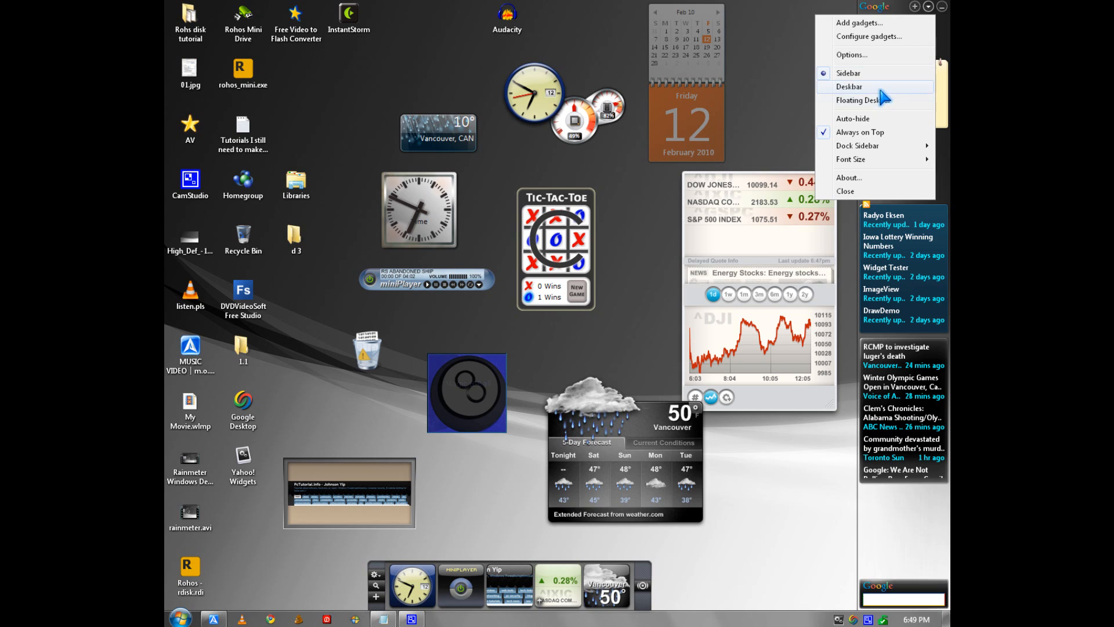
{"action": "left_click", "coordinate": [849, 86]}
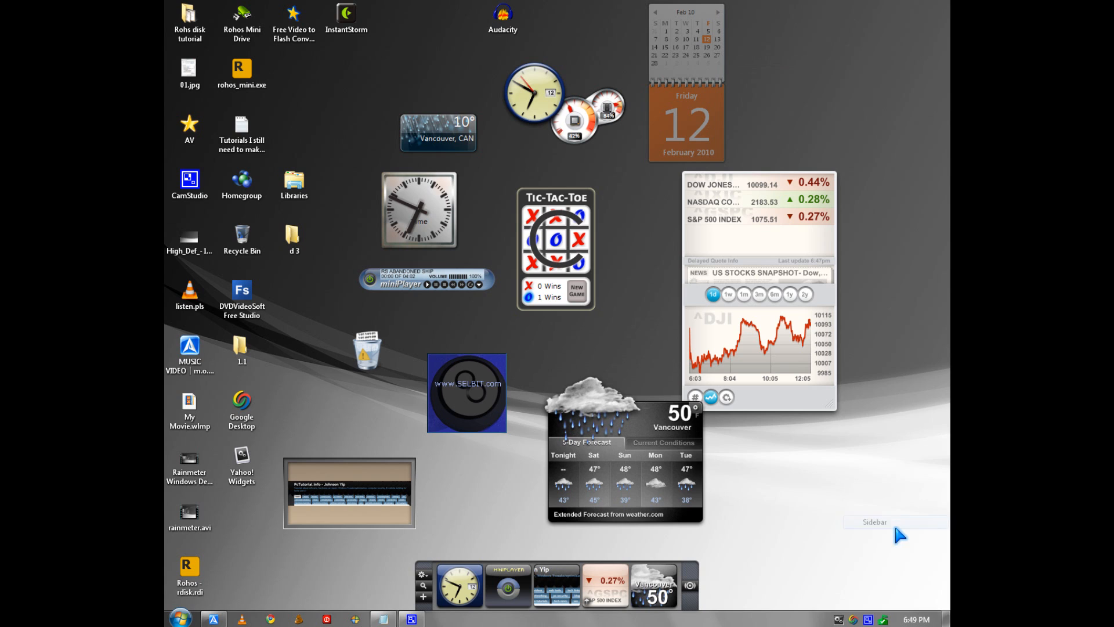
{"action": "left_click", "coordinate": [874, 521]}
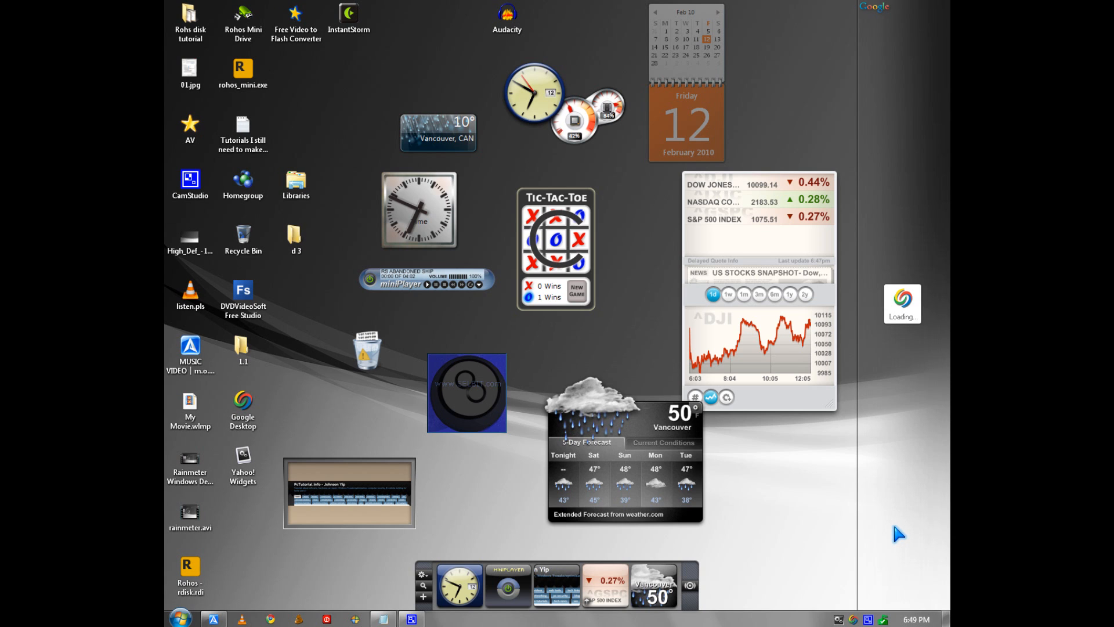